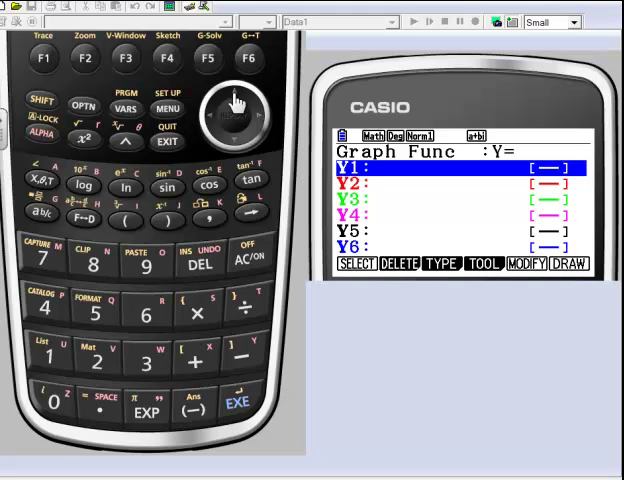
mouse_move(148, 145)
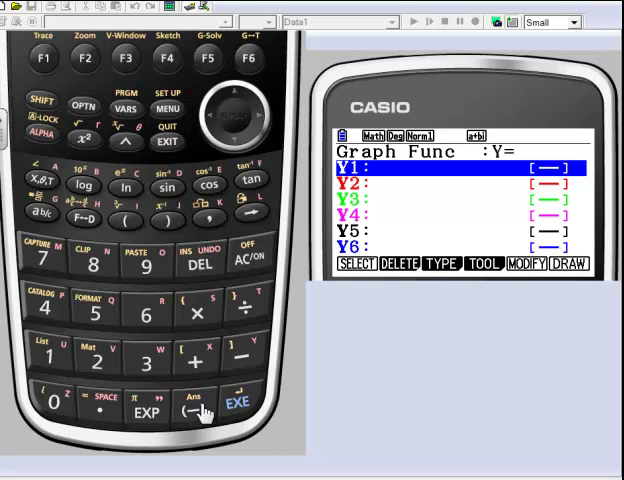
- Enter Y1 = −x²+5x+6 in the Graph function list
click(191, 408)
text(-x²+5x)
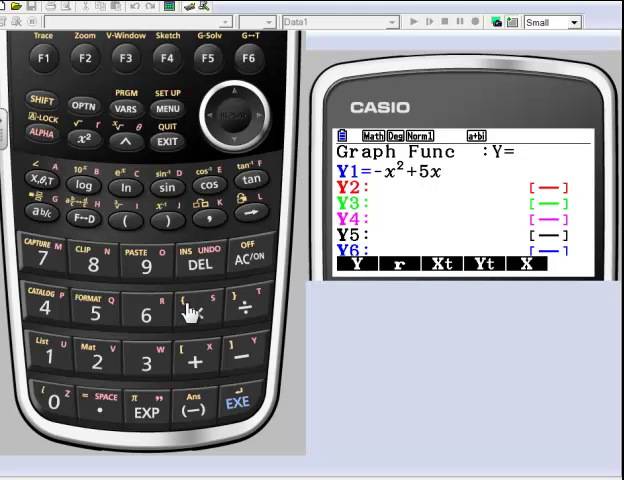
click(147, 312)
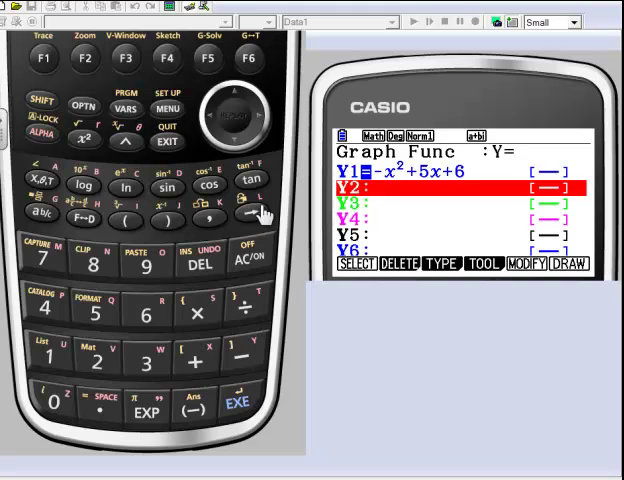
mouse_move(252, 62)
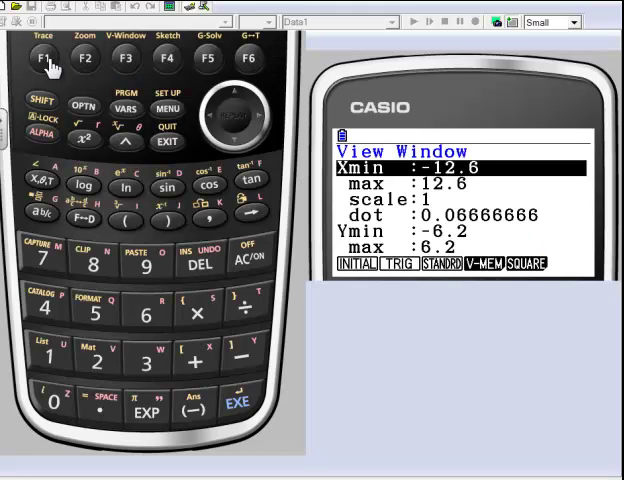
- Reset the view window to its INITIAL range and draw Y1's parabola
click(235, 404)
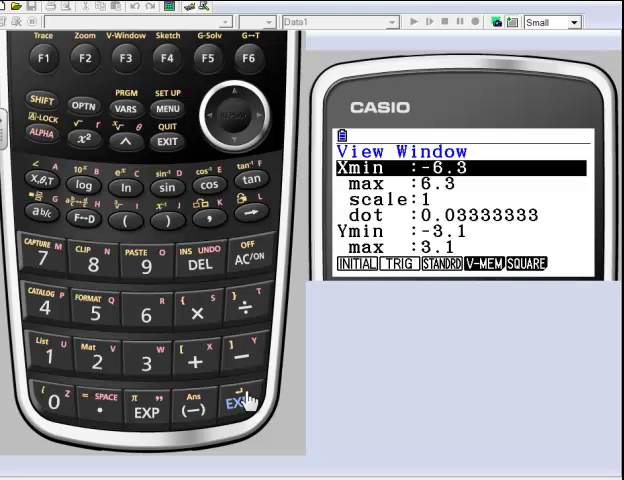
click(248, 58)
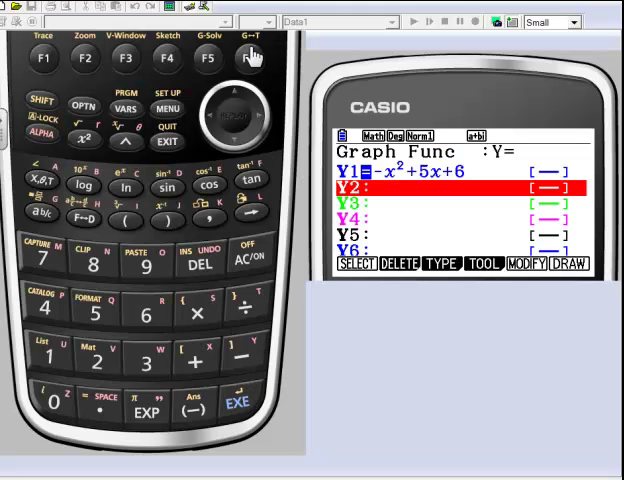
click(573, 263)
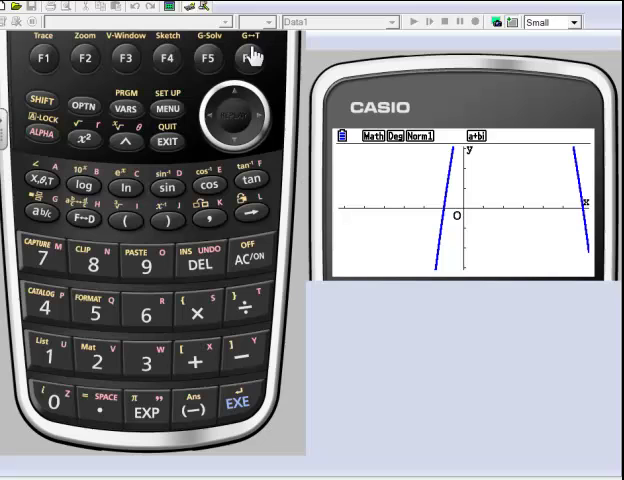
mouse_move(235, 360)
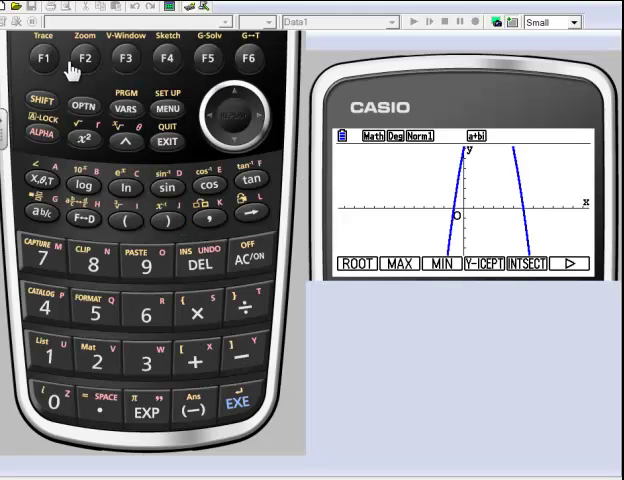
- Run ROOT to locate the parabola's x-intercepts at X=−1 and X=6
click(42, 58)
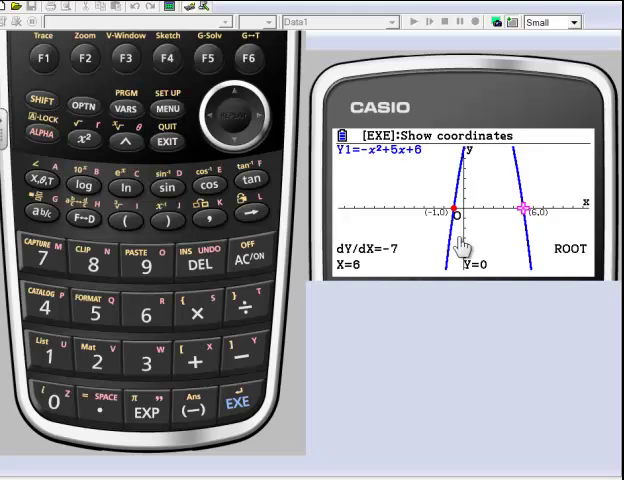
mouse_move(538, 233)
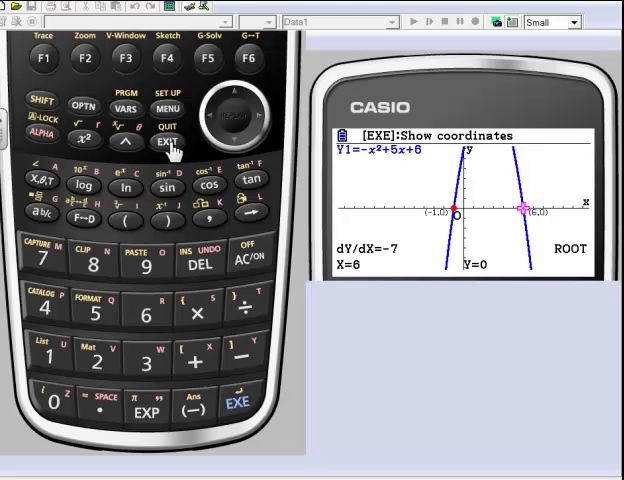
- Return to the function list and enter Y2 = (Ax+B)(Cx+D) below Y1
click(167, 142)
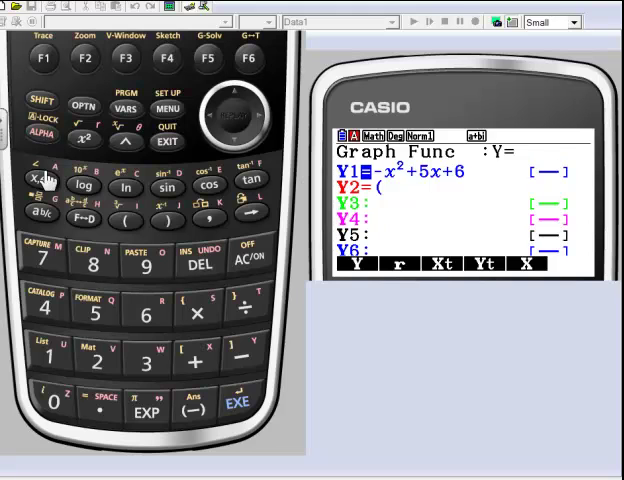
click(42, 178)
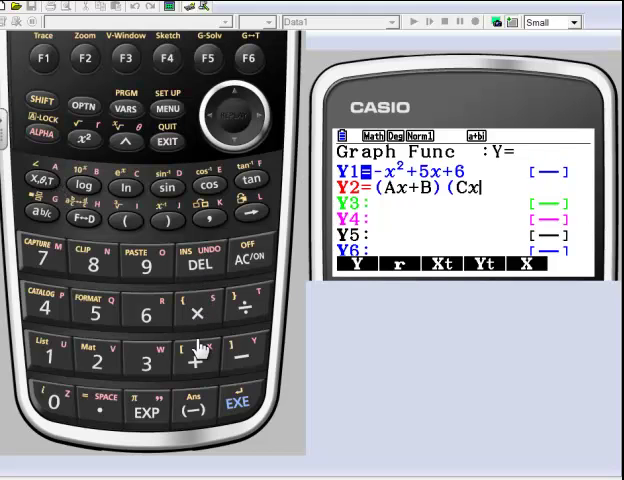
click(198, 360)
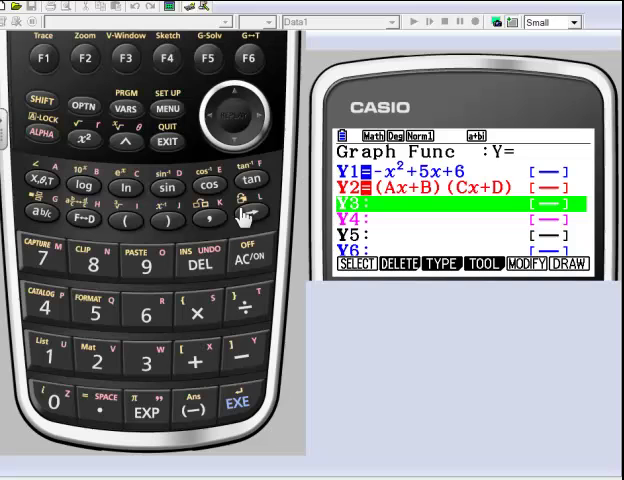
mouse_move(208, 63)
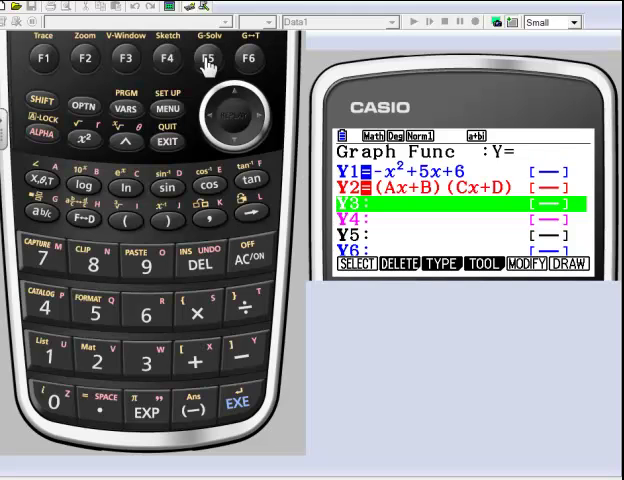
- Enter Modify mode on Y2 to adjust coefficients A, B, C and D
click(570, 263)
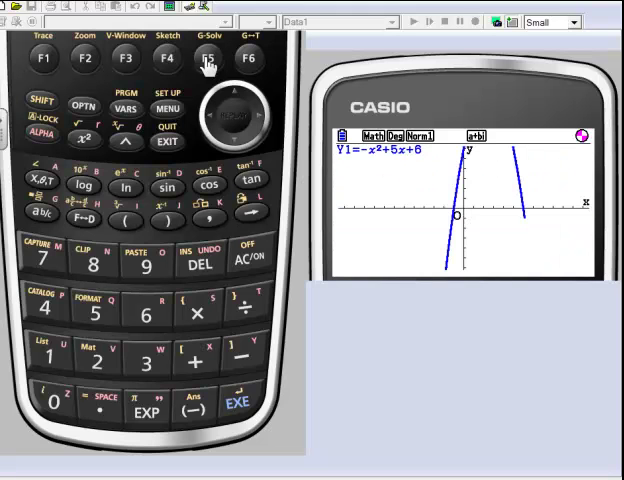
click(208, 58)
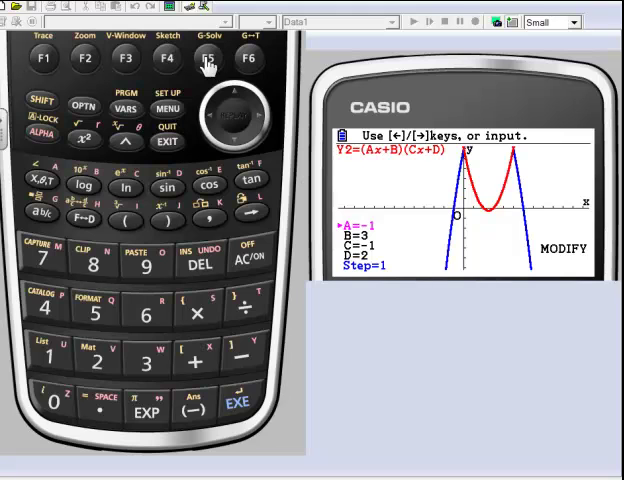
mouse_move(398, 170)
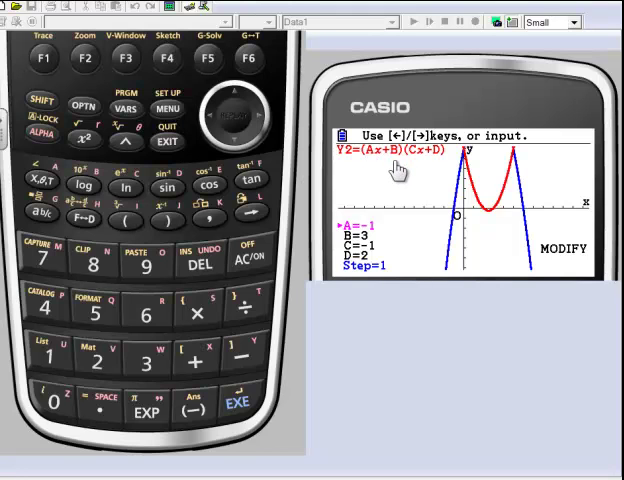
mouse_move(455, 222)
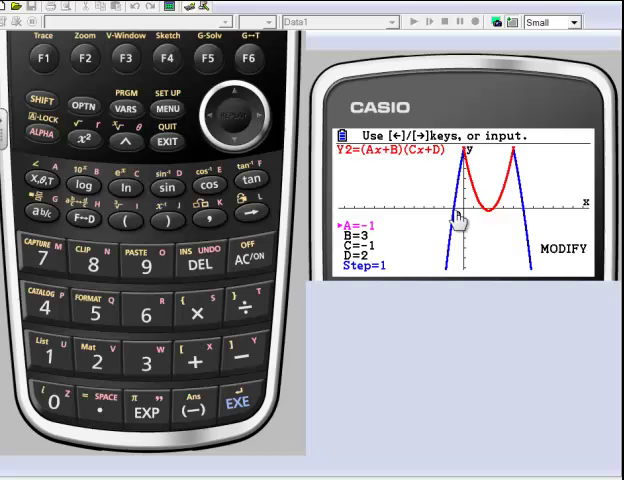
mouse_move(513, 218)
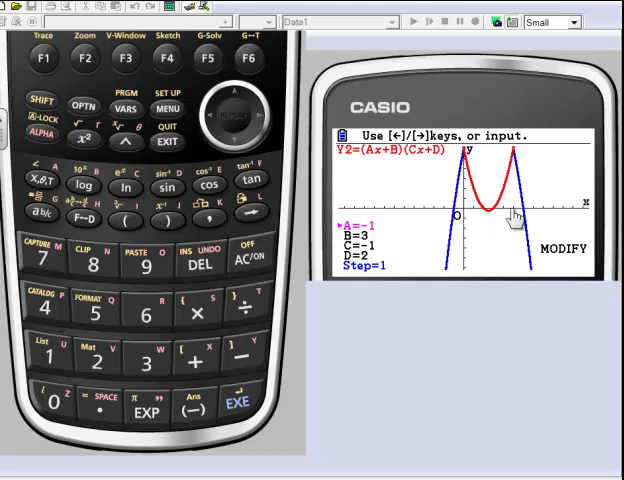
mouse_move(397, 165)
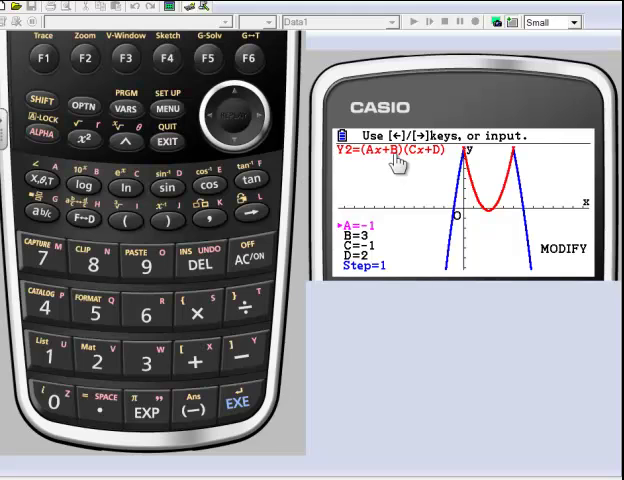
mouse_move(380, 190)
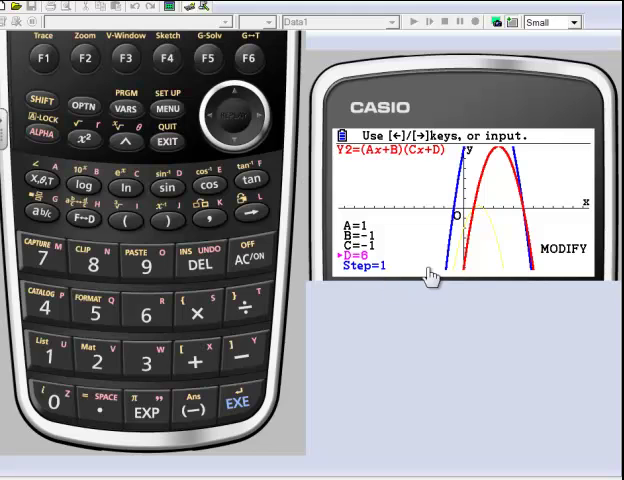
mouse_move(474, 221)
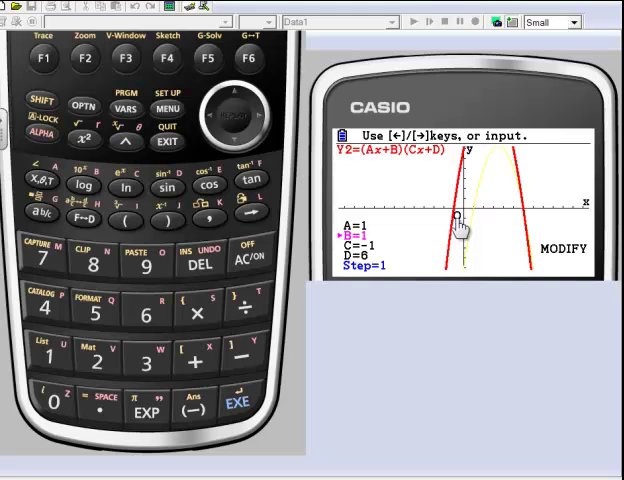
mouse_move(527, 222)
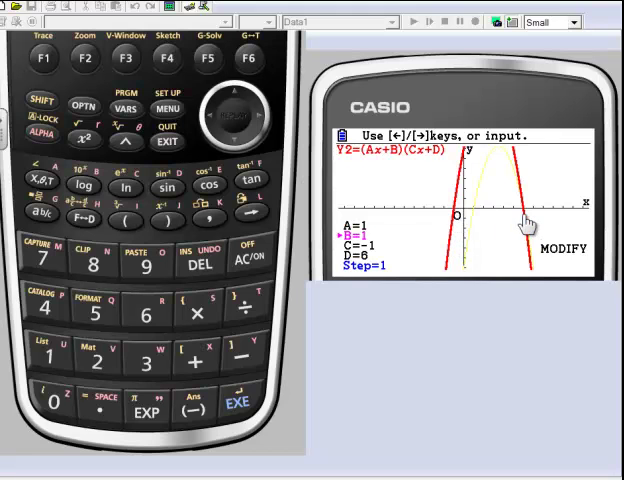
mouse_move(383, 185)
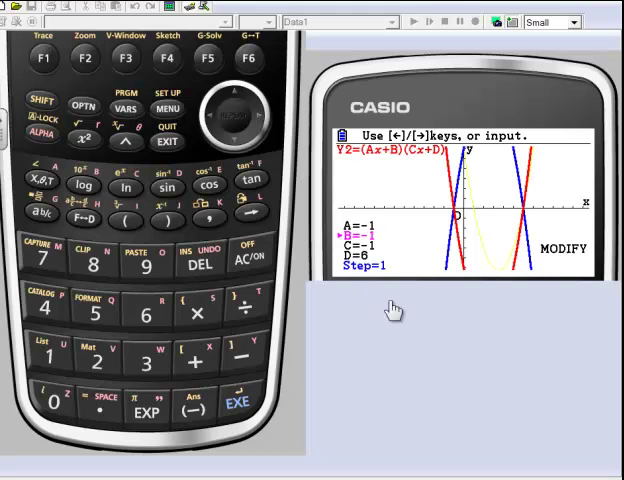
mouse_move(530, 218)
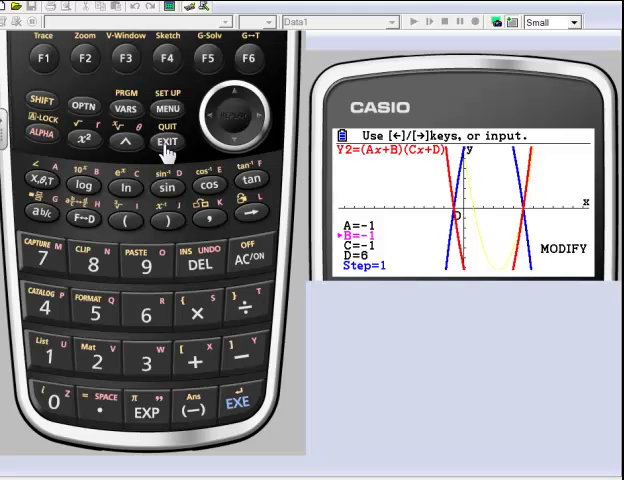
- Change Y1 to 6x²+5x+1 and draw it alongside Y2's curve
click(168, 144)
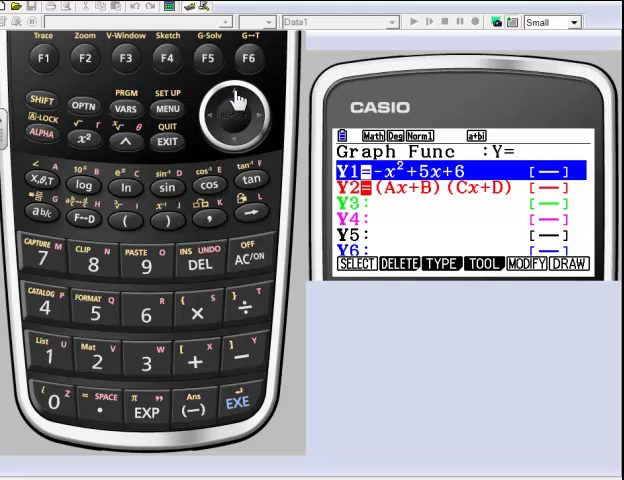
mouse_move(95, 310)
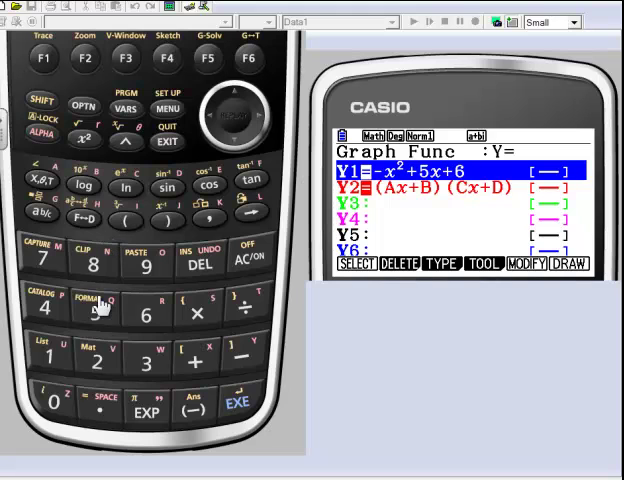
mouse_move(135, 350)
text(6)
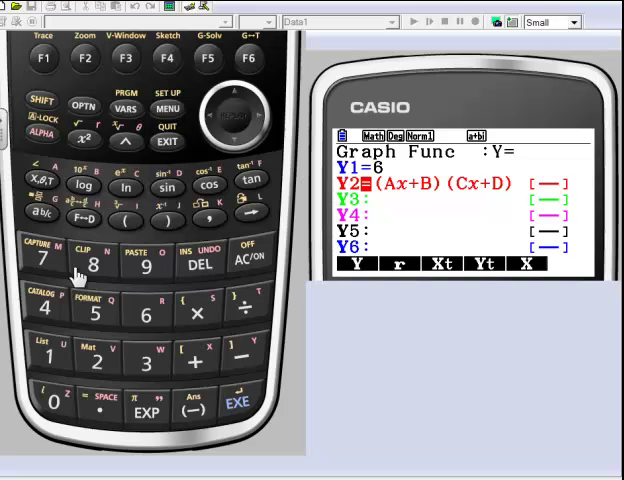
mouse_move(55, 185)
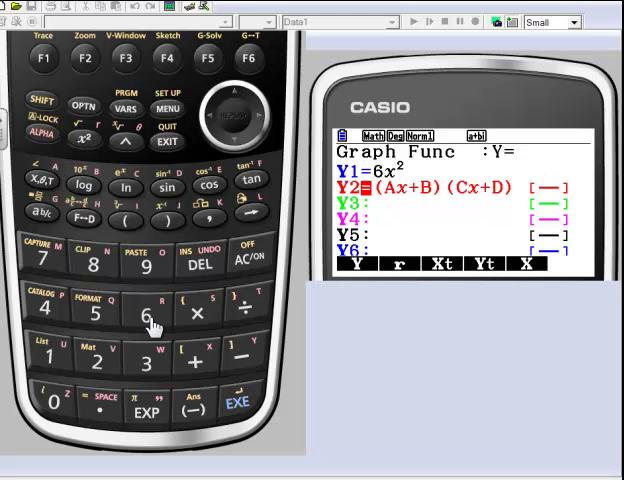
click(197, 360)
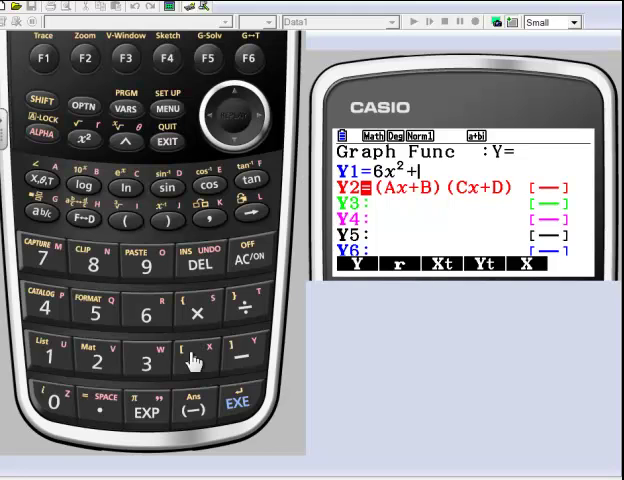
mouse_move(398, 203)
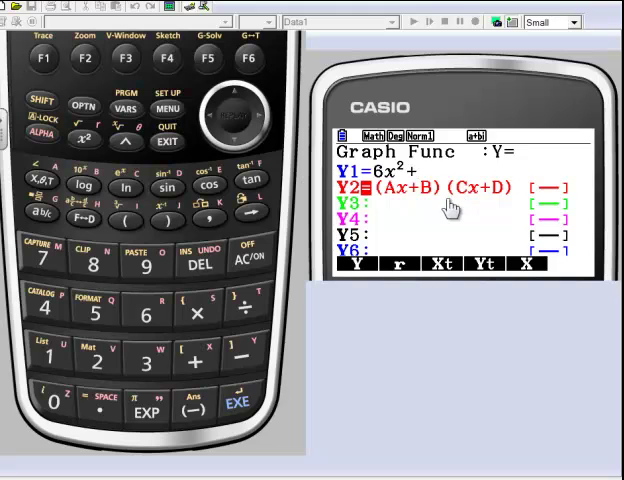
mouse_move(492, 203)
text(5x)
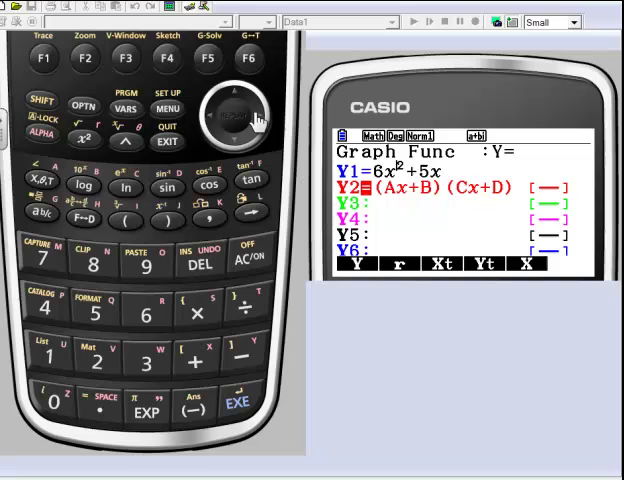
mouse_move(228, 375)
text(+1)
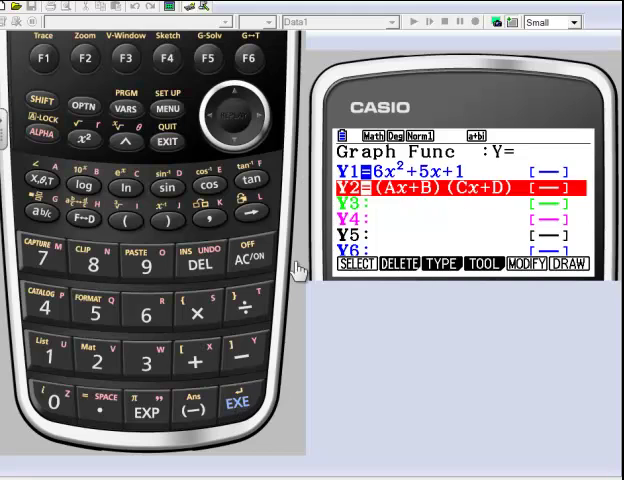
click(249, 58)
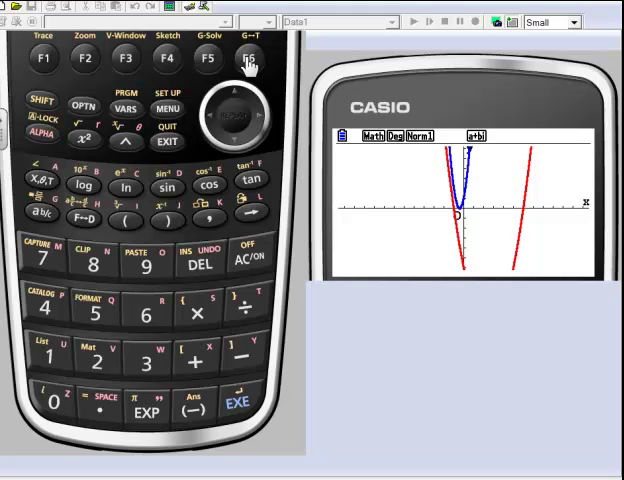
mouse_move(200, 145)
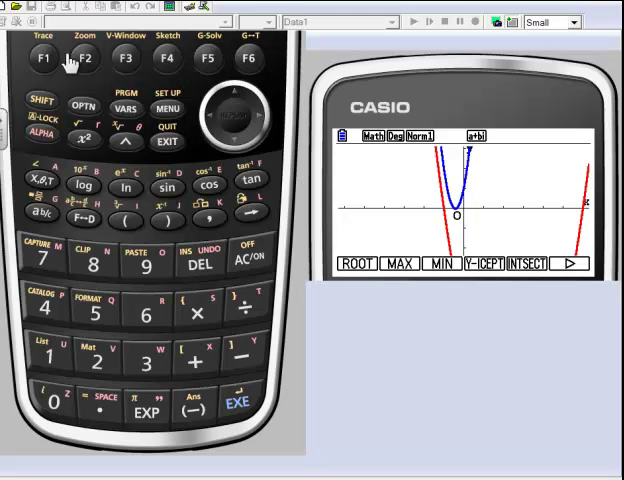
- Run ROOT on Y1 to locate the root X=−0.5, Y=0
click(41, 58)
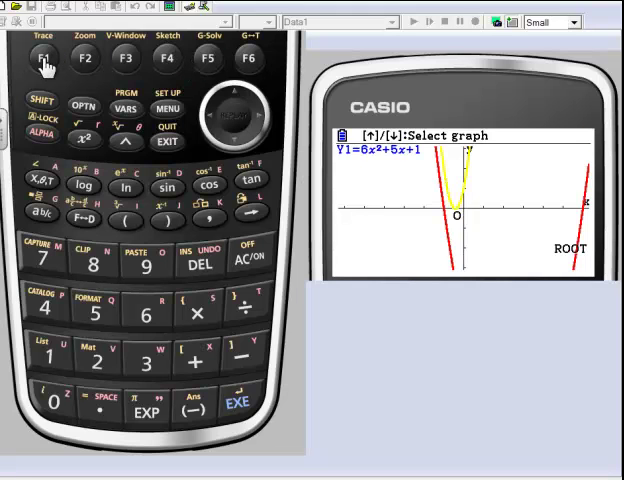
click(45, 58)
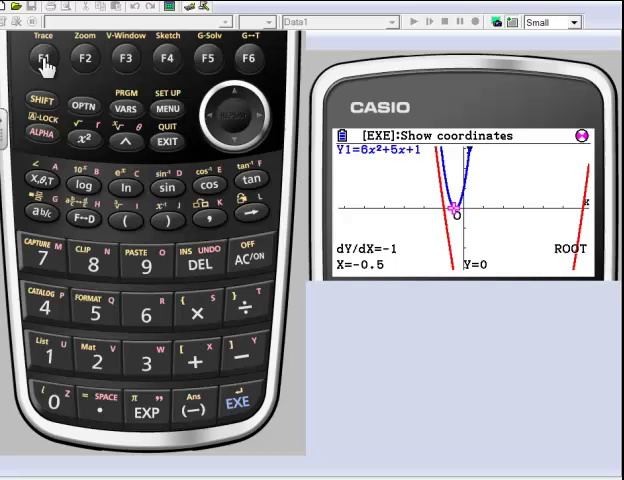
mouse_move(170, 135)
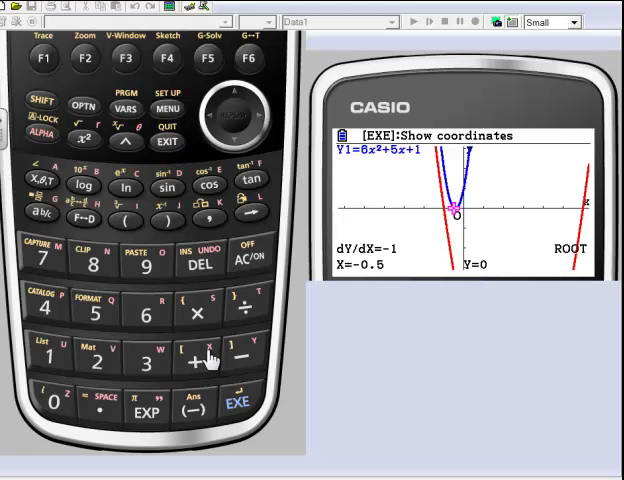
mouse_move(200, 380)
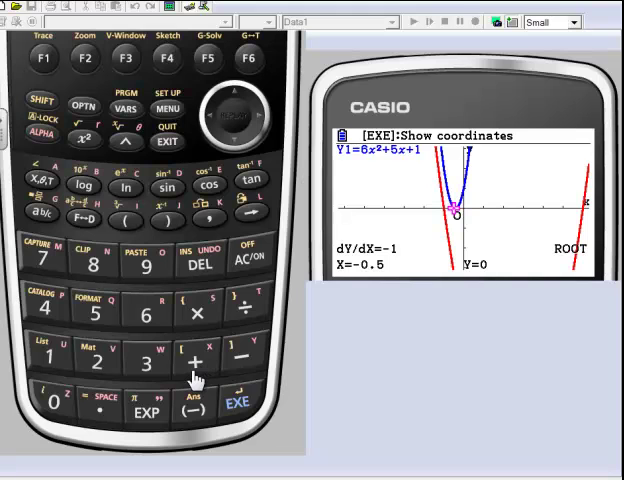
mouse_move(238, 410)
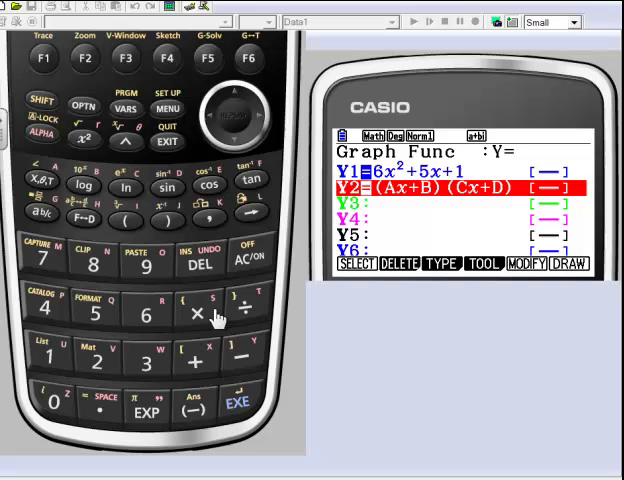
mouse_move(218, 178)
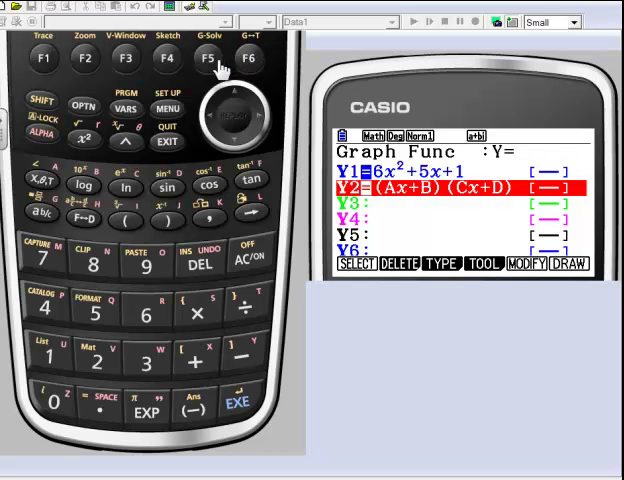
- Open Modify mode for Y2, showing A=−1, B=−1, C=−1, D=6
click(569, 263)
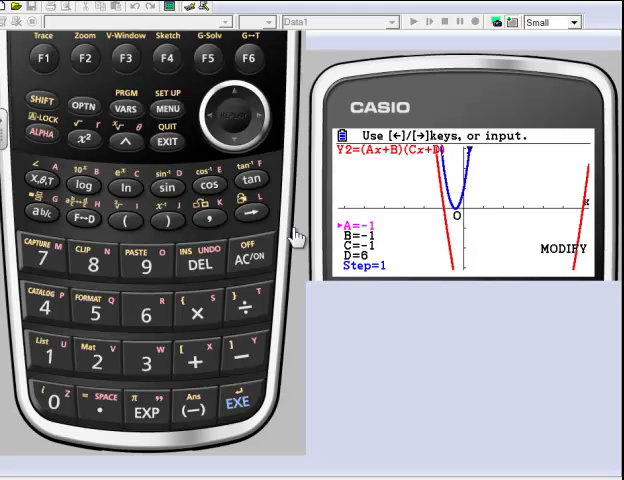
mouse_move(382, 176)
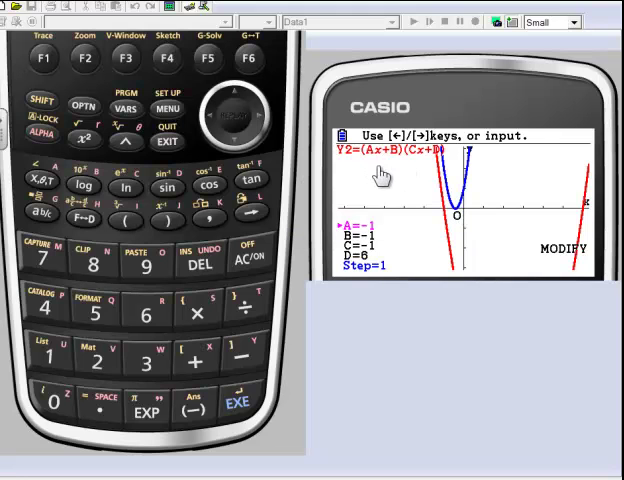
mouse_move(372, 165)
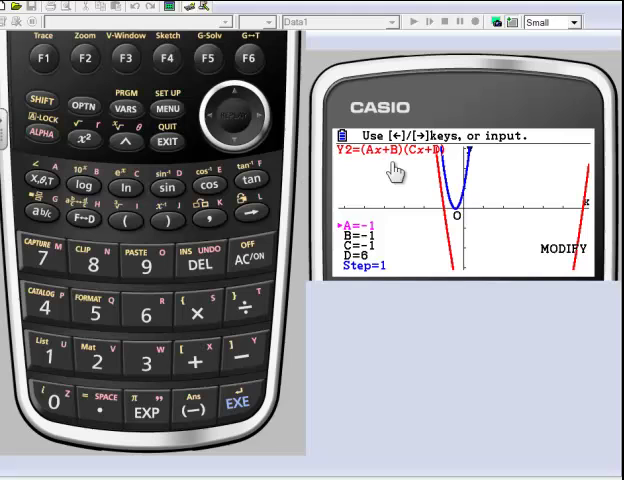
mouse_move(388, 172)
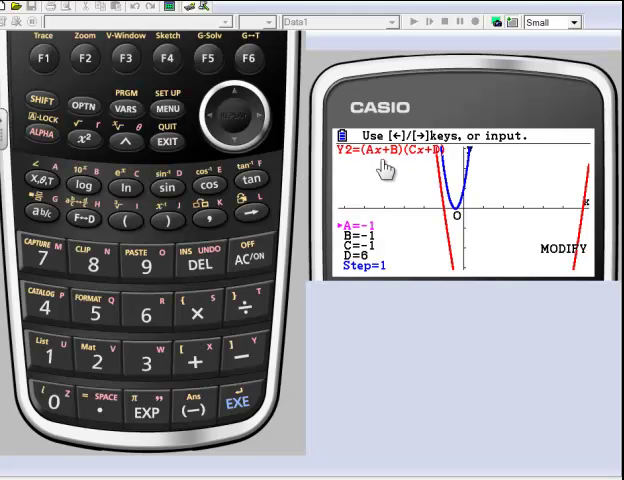
mouse_move(340, 225)
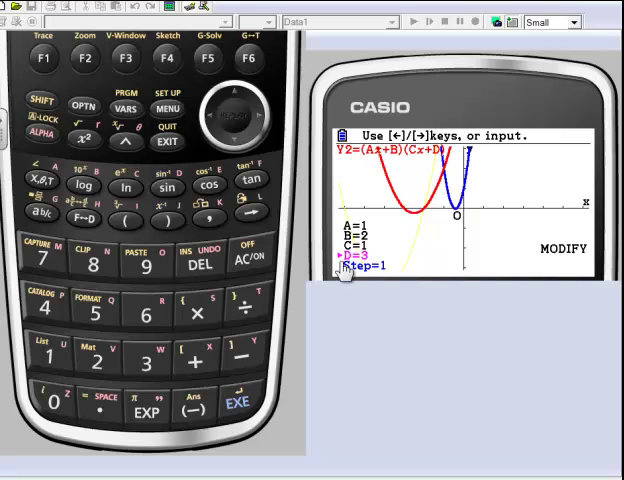
mouse_move(395, 165)
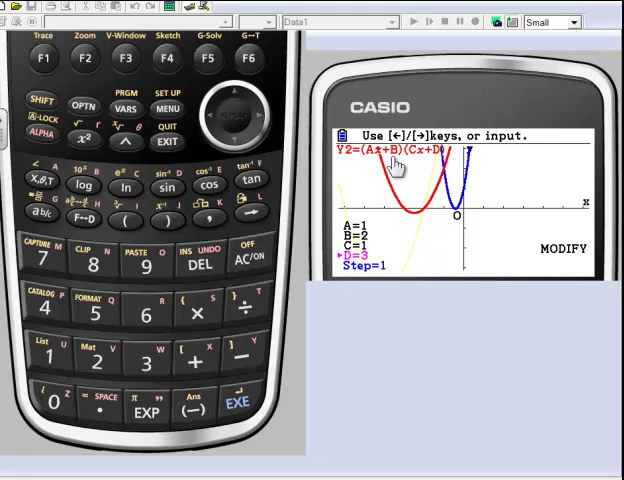
mouse_move(388, 168)
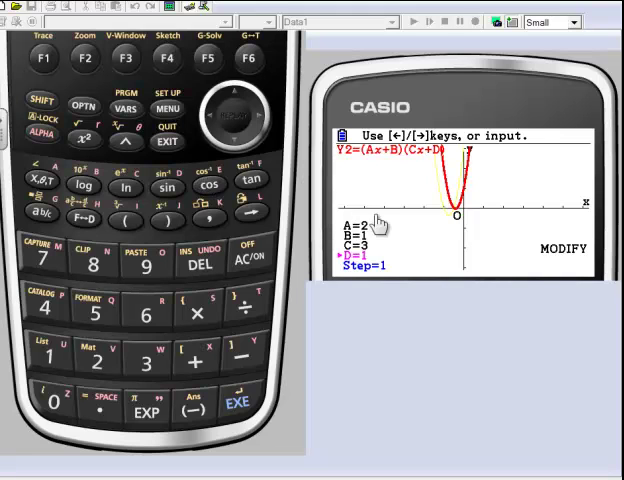
mouse_move(357, 207)
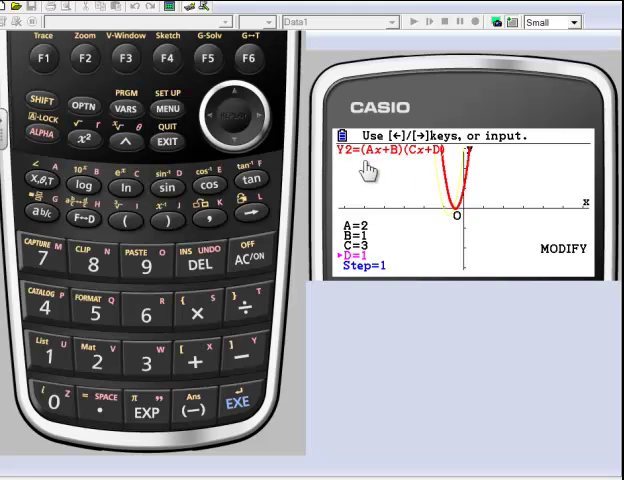
mouse_move(431, 186)
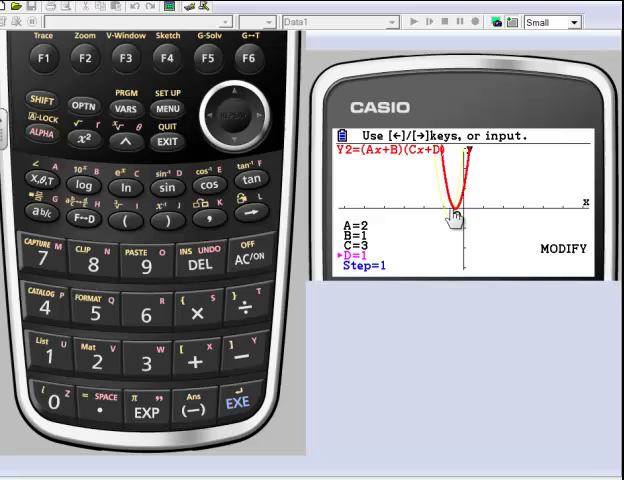
mouse_move(398, 168)
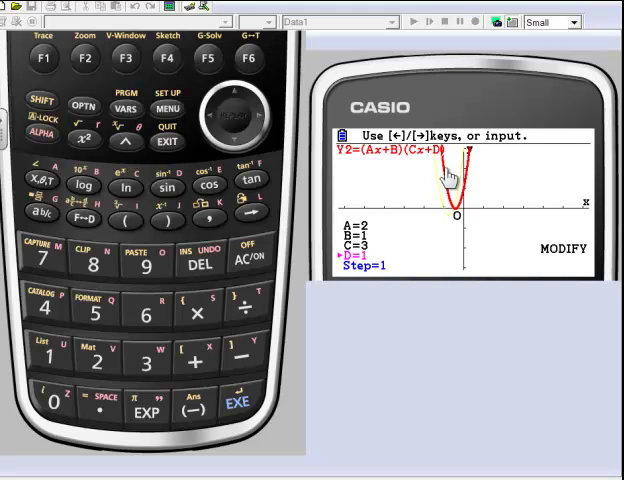
mouse_move(472, 186)
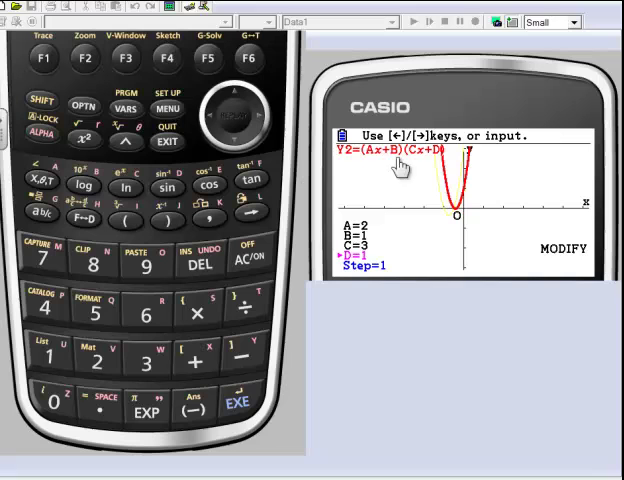
mouse_move(389, 170)
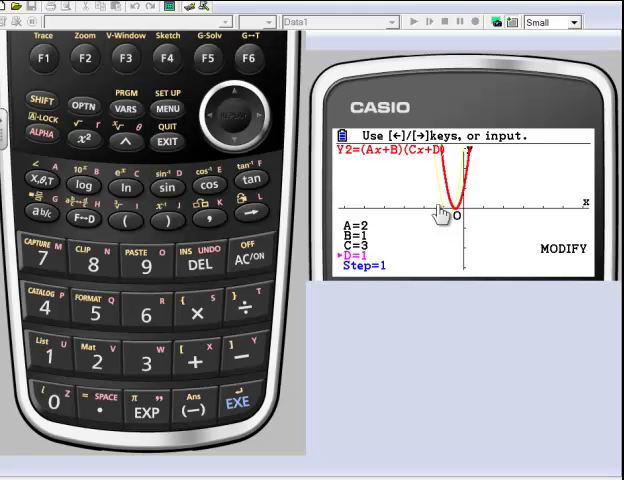
mouse_move(170, 153)
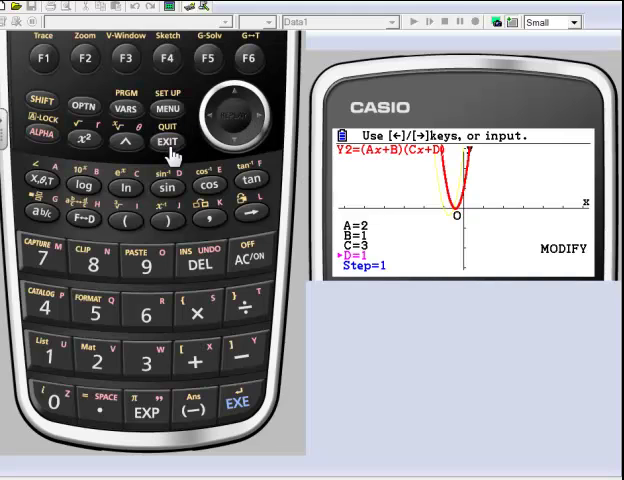
- Leave Modify mode with A=2, B=1, C=3, D=1 and return to the function list
click(167, 141)
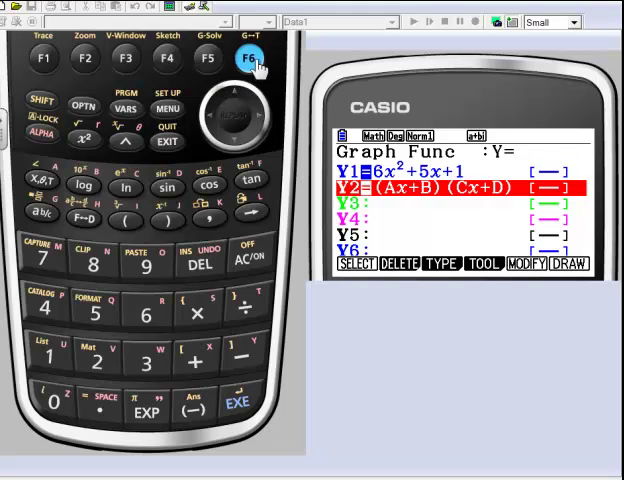
- Redraw the graphs, find Y1's root at X=−0.5, and return to the function list
click(246, 58)
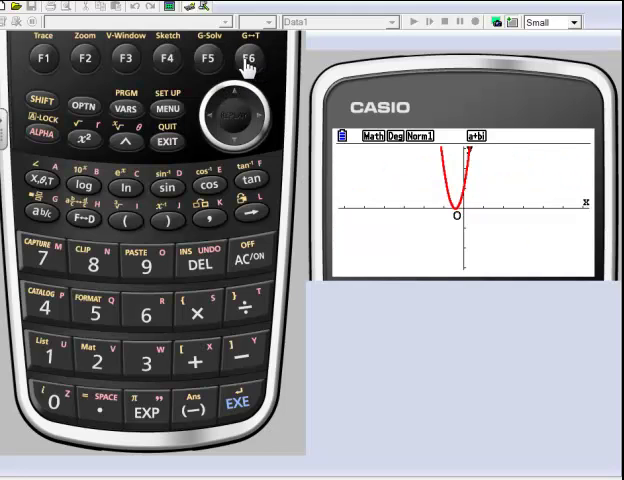
click(248, 58)
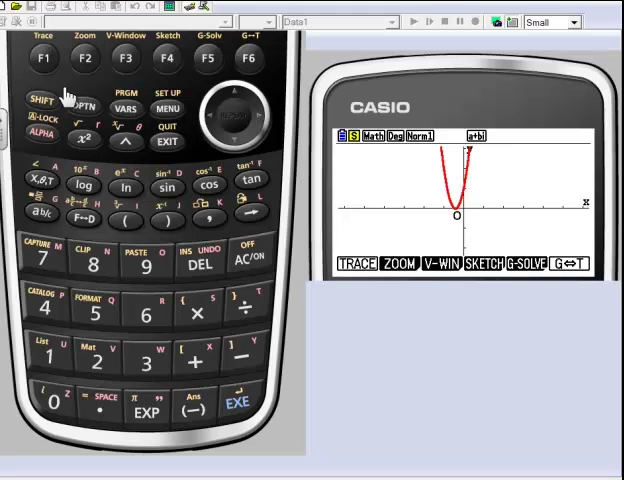
click(210, 58)
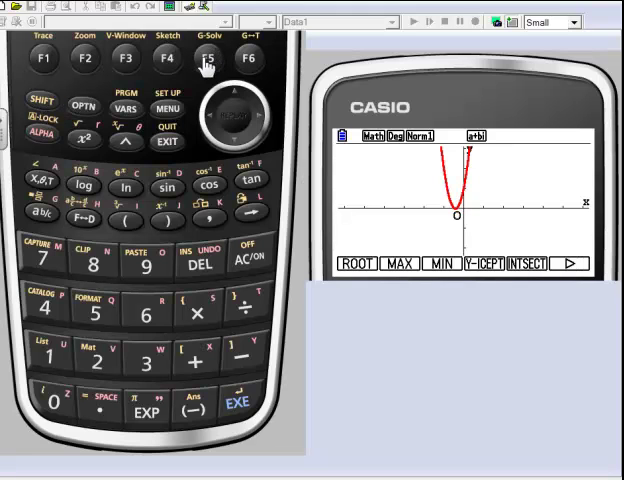
click(42, 58)
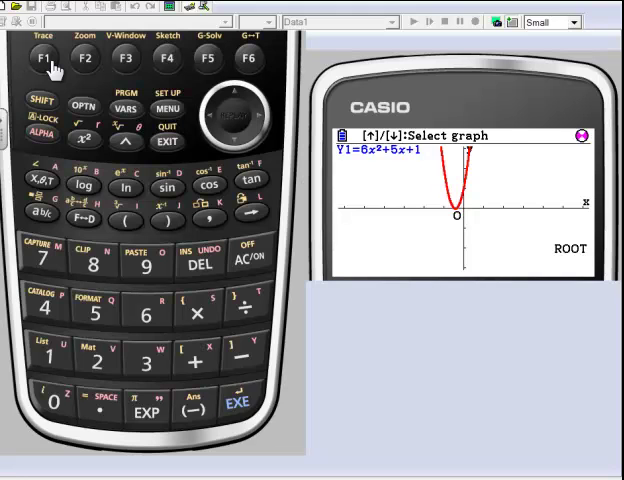
click(237, 403)
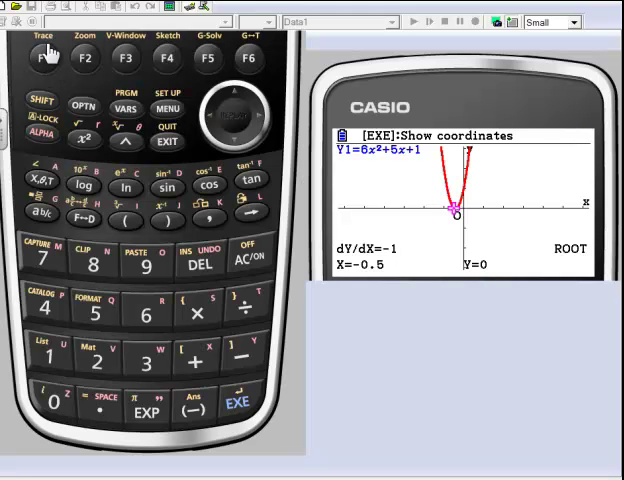
click(167, 142)
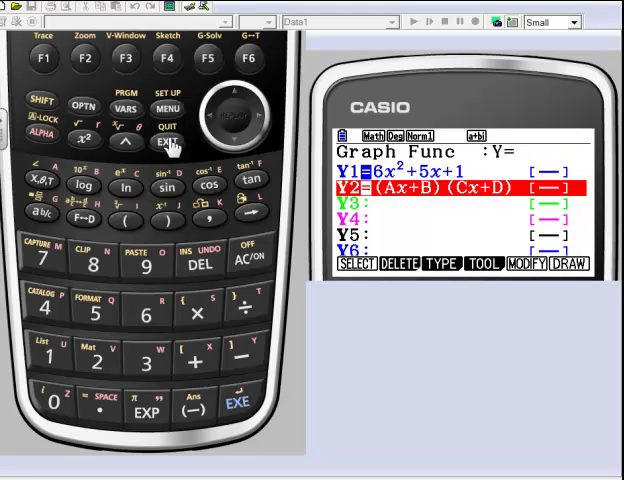
mouse_move(180, 150)
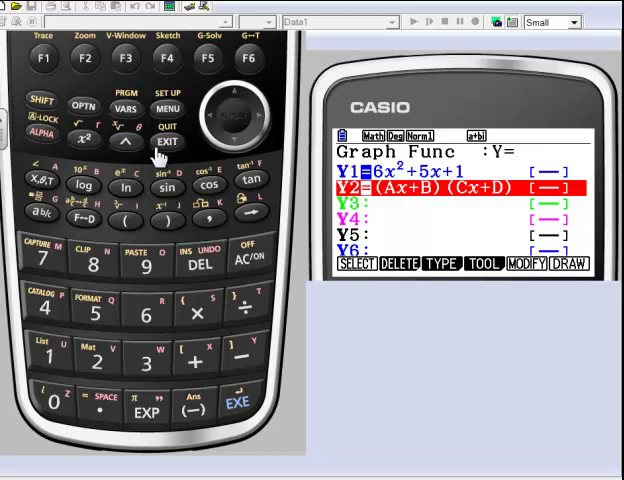
mouse_move(340, 378)
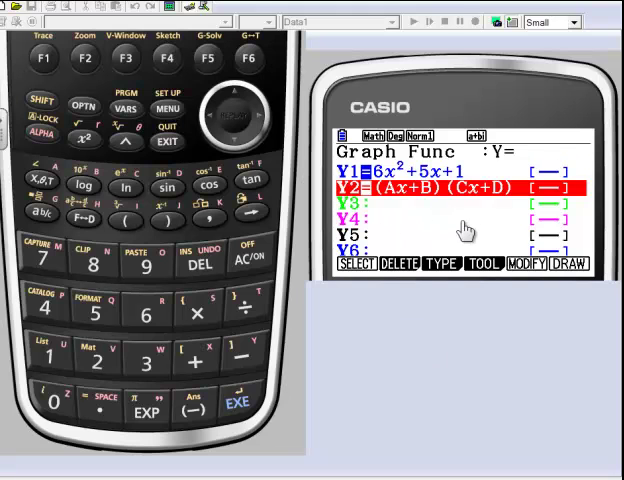
mouse_move(422, 225)
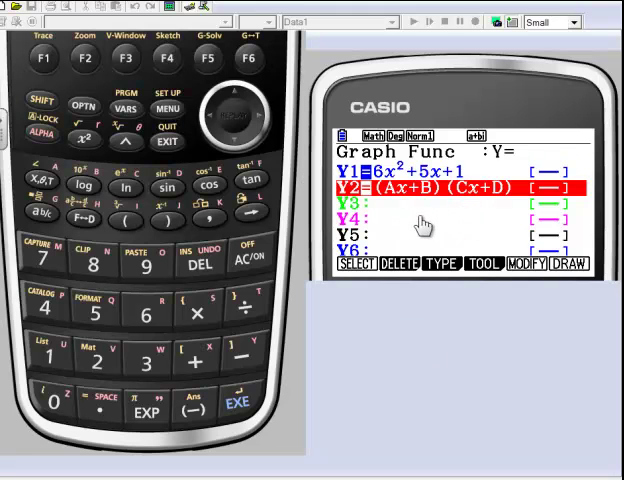
mouse_move(425, 415)
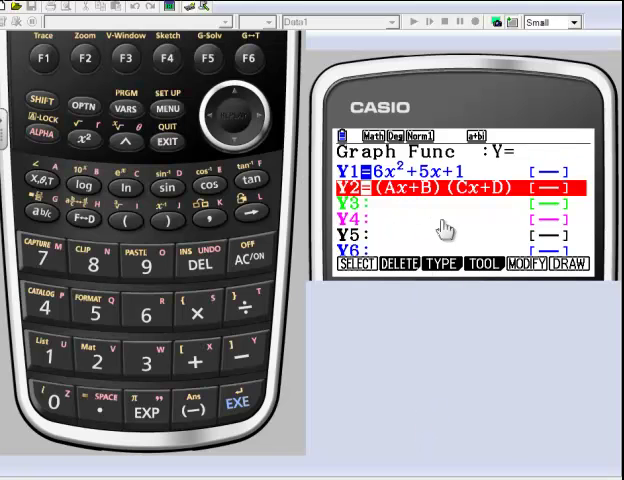
mouse_move(378, 356)
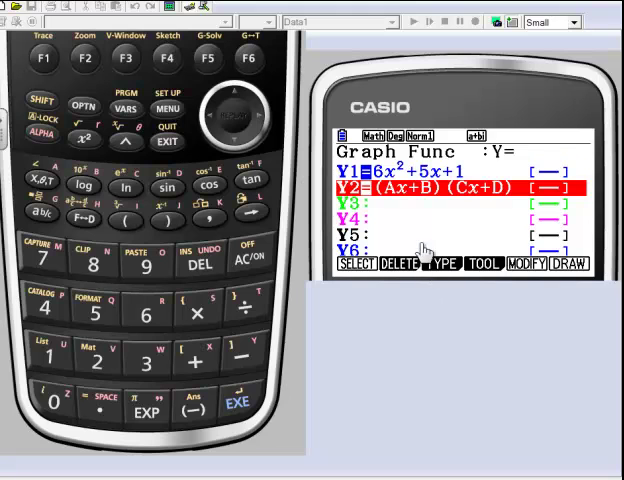
mouse_move(576, 204)
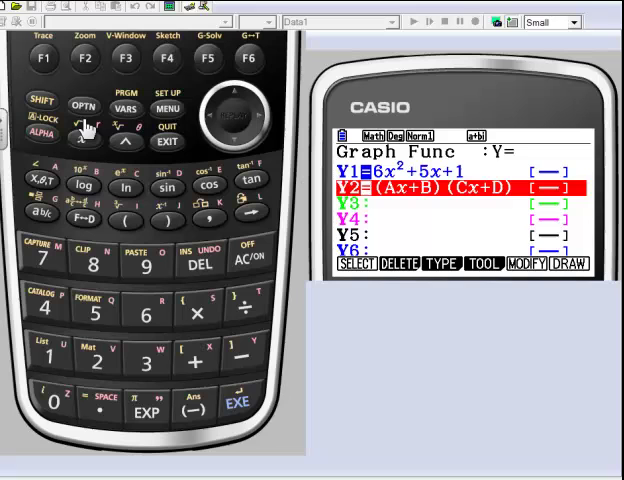
mouse_move(410, 213)
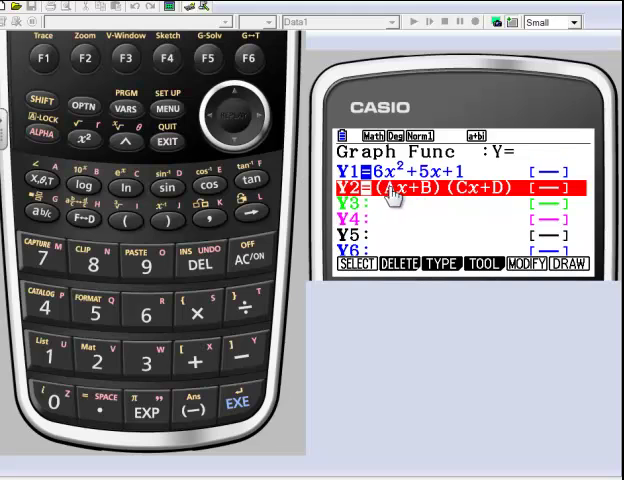
mouse_move(467, 203)
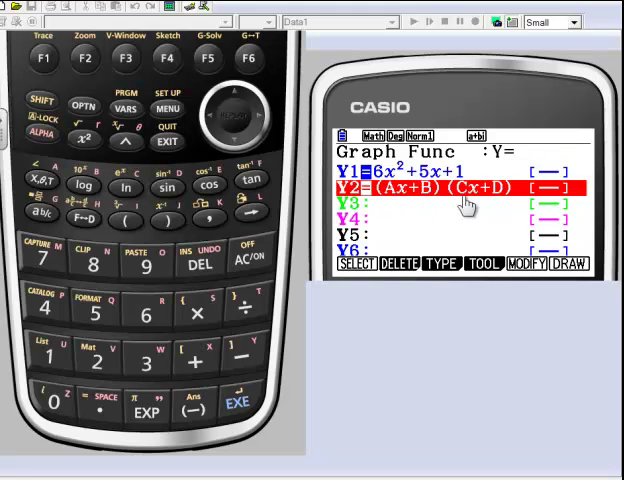
mouse_move(390, 185)
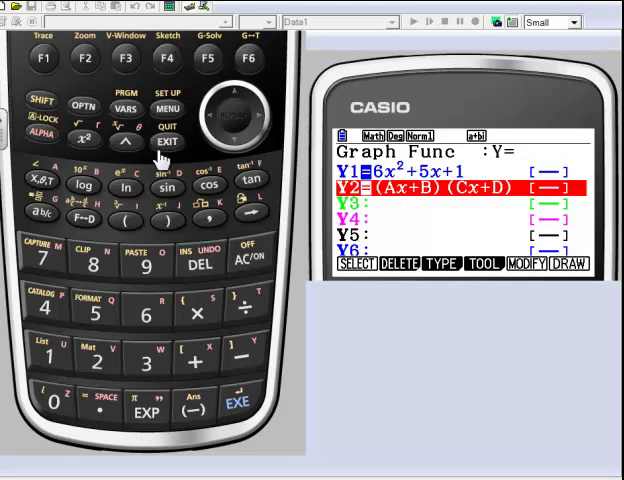
mouse_move(168, 150)
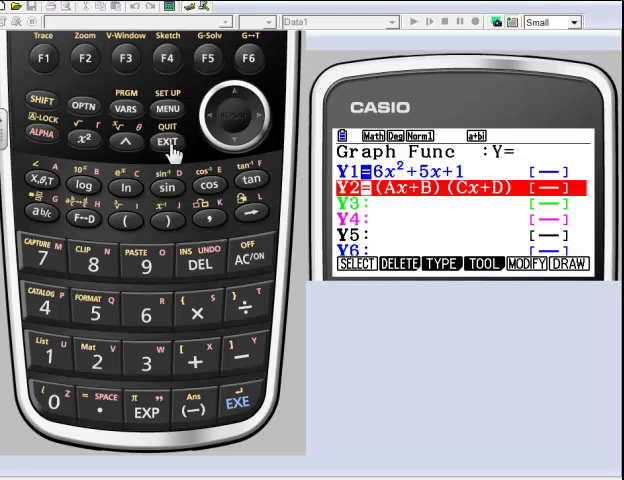